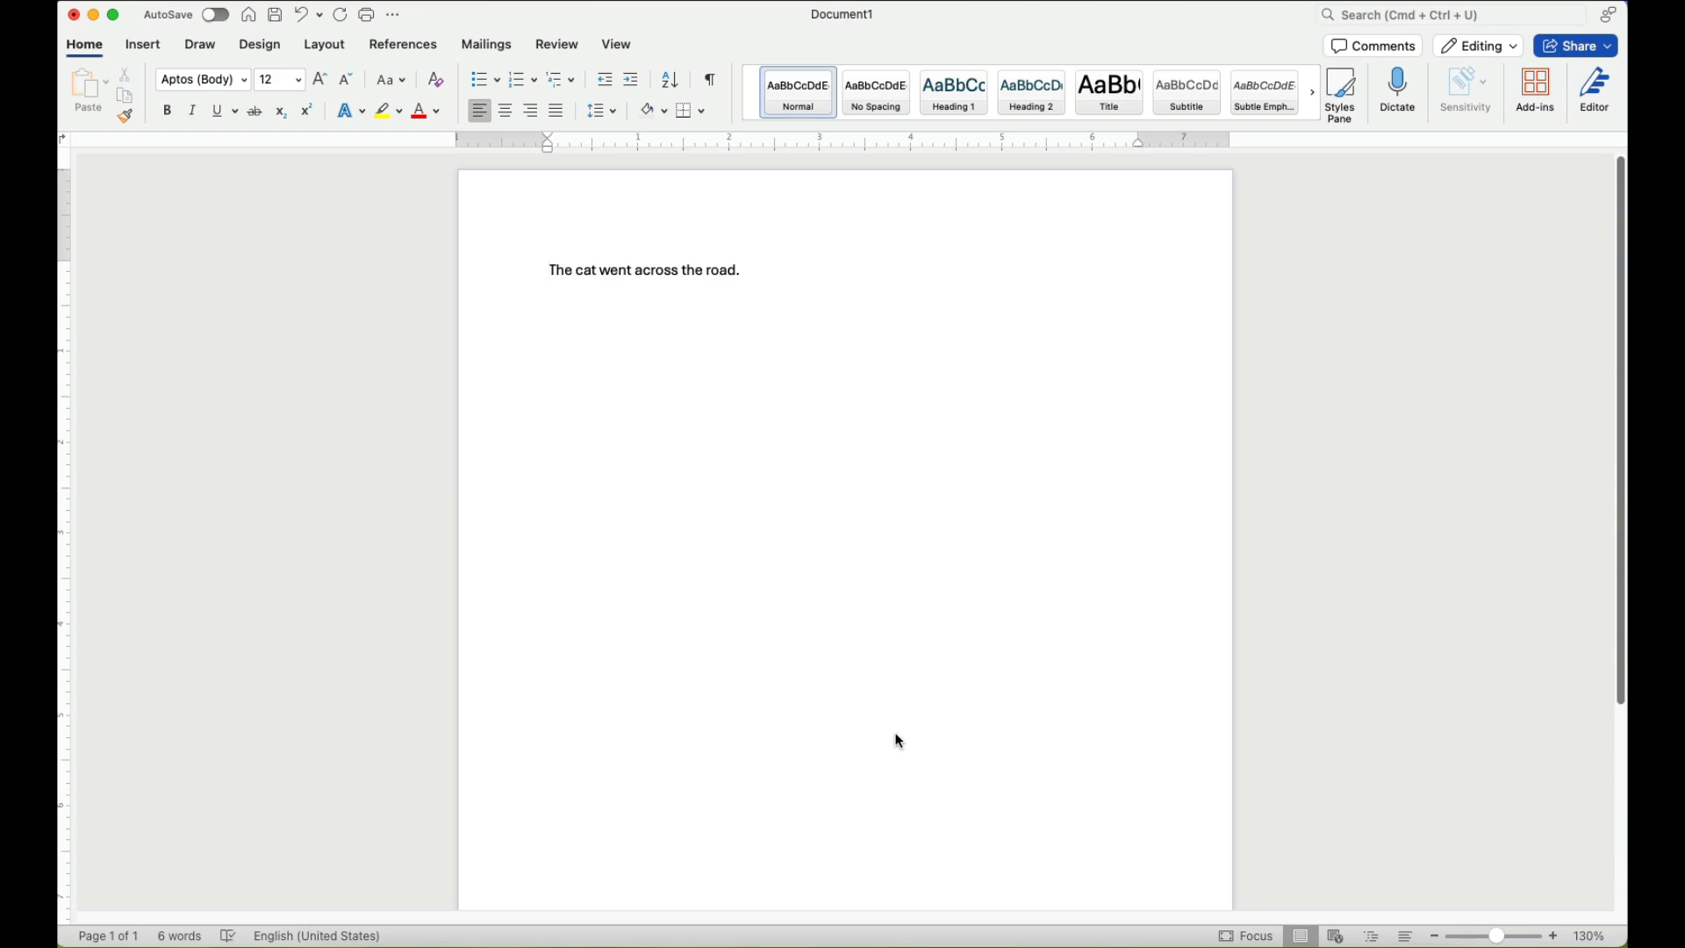
# Place the insertion point at the start of "The cat went across the road." and show the Review tools.
pyautogui.click(549, 270)
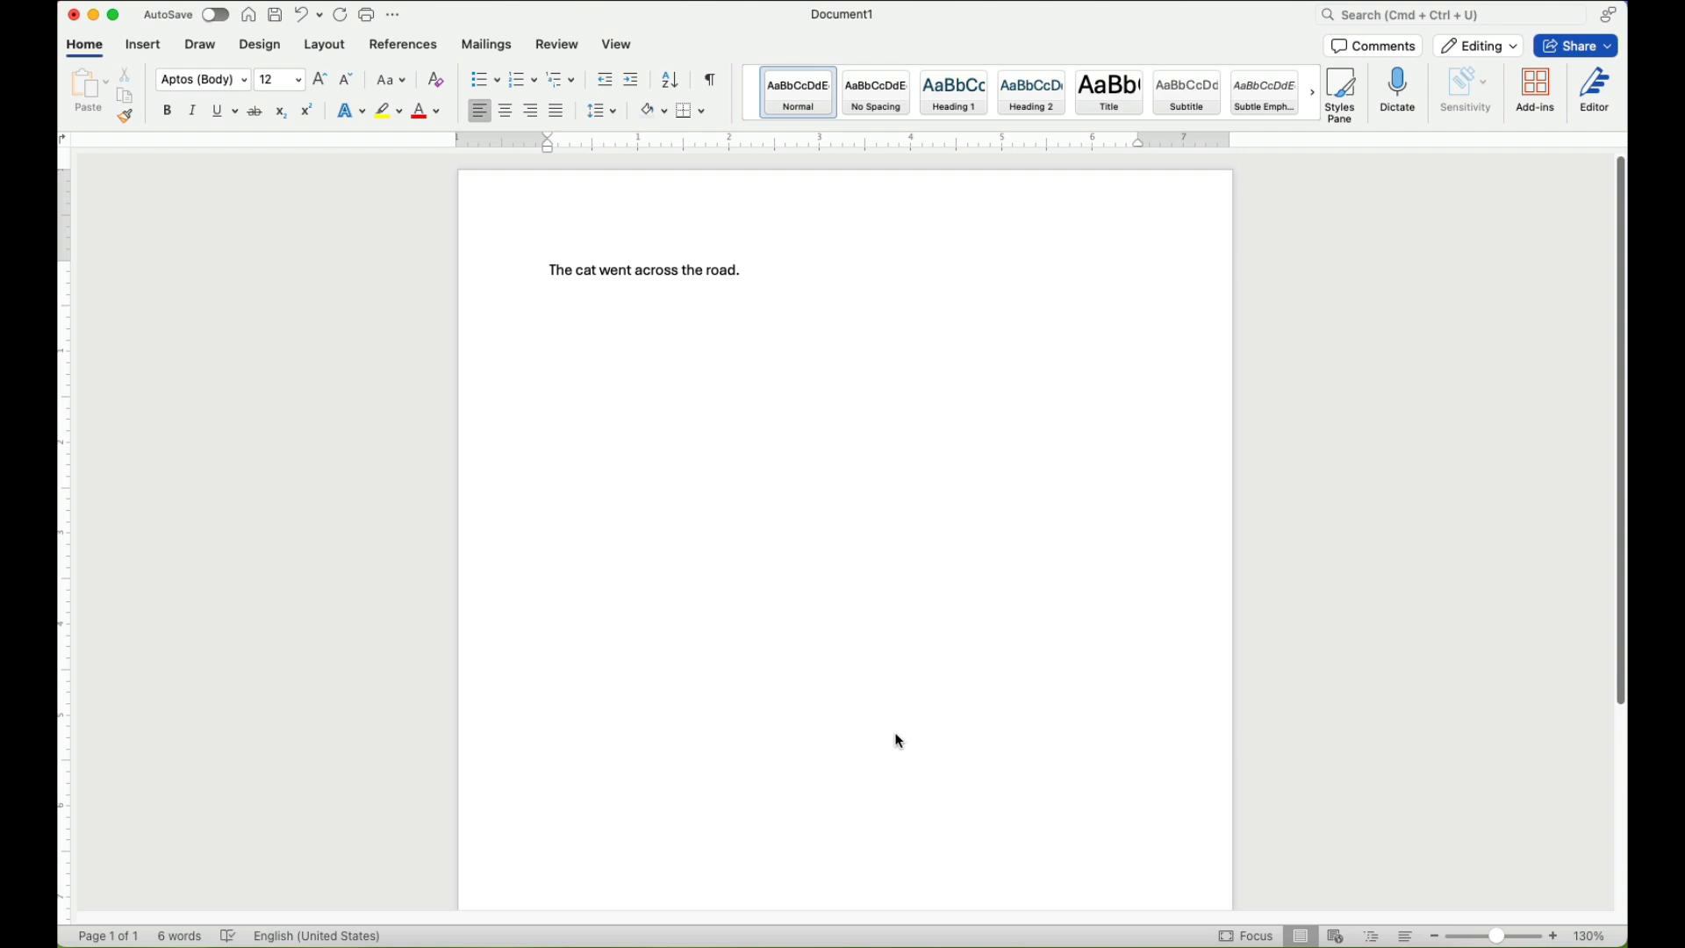
pyautogui.click(548, 270)
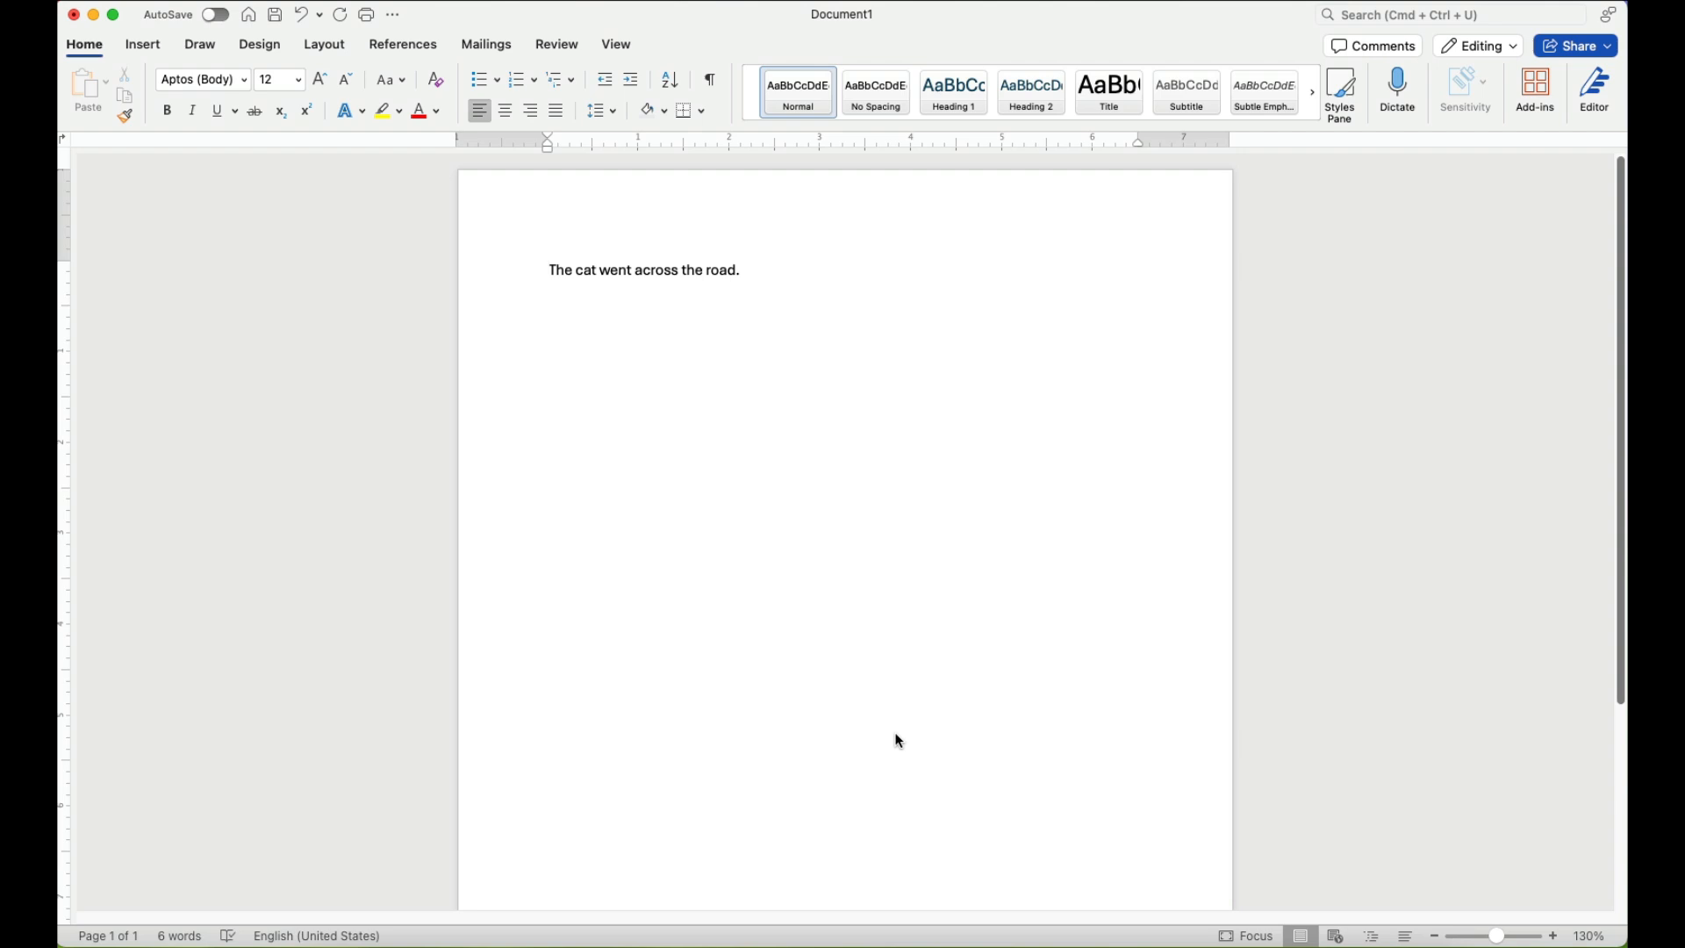
pyautogui.click(548, 270)
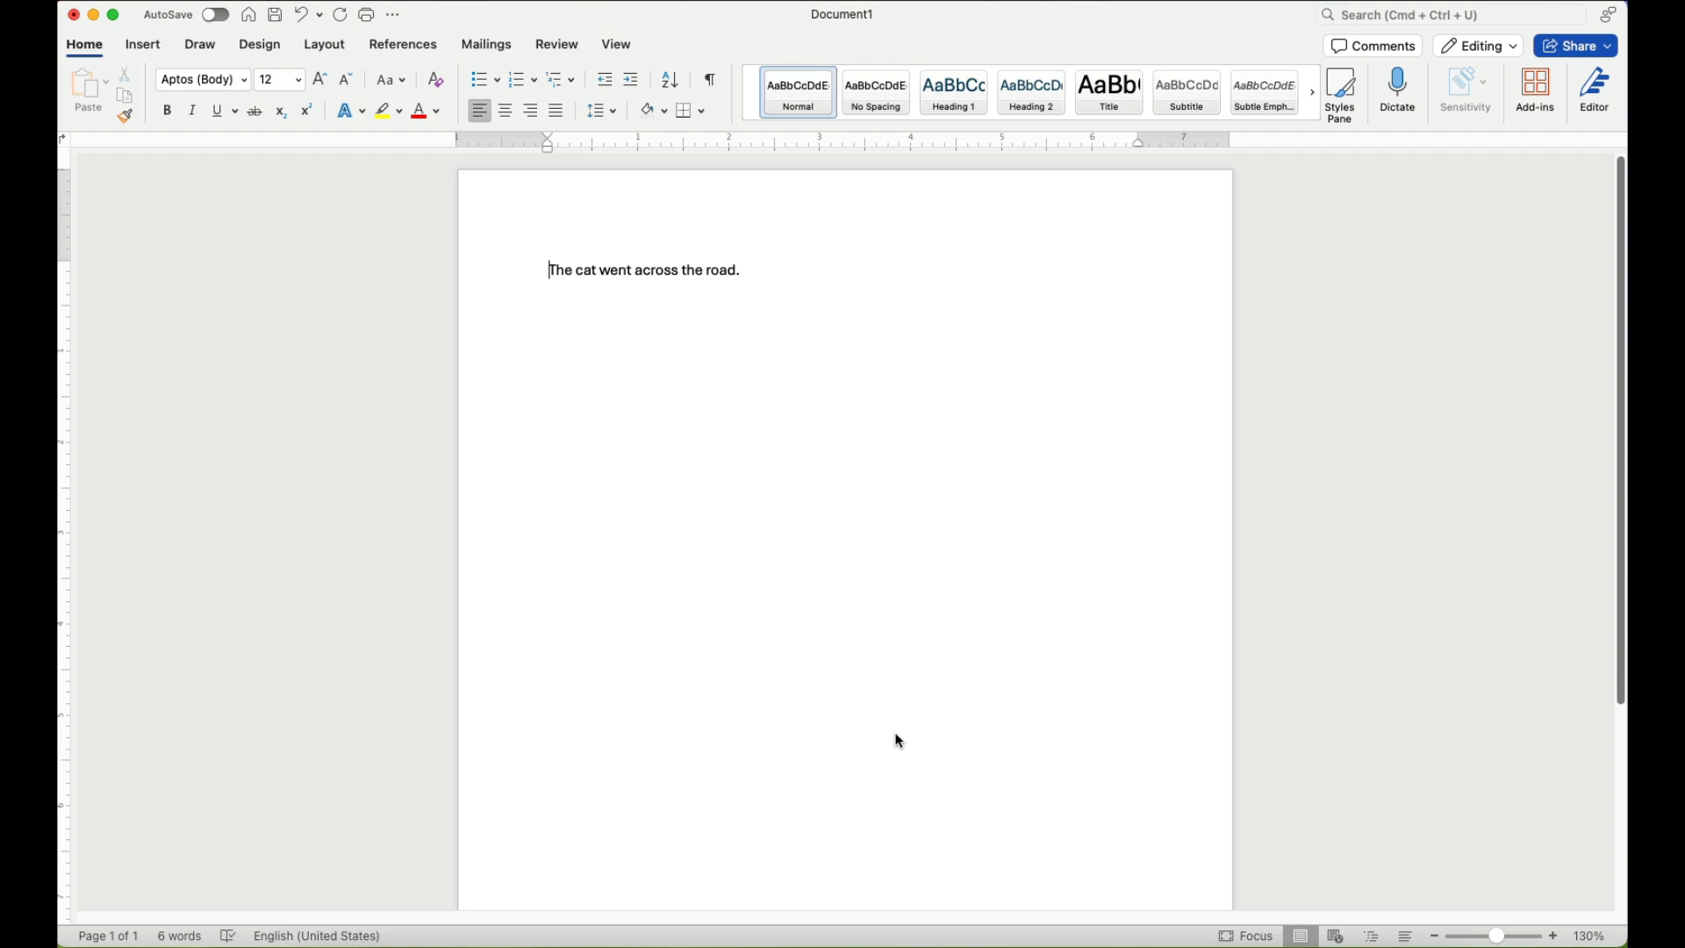
pyautogui.moveTo(935, 670)
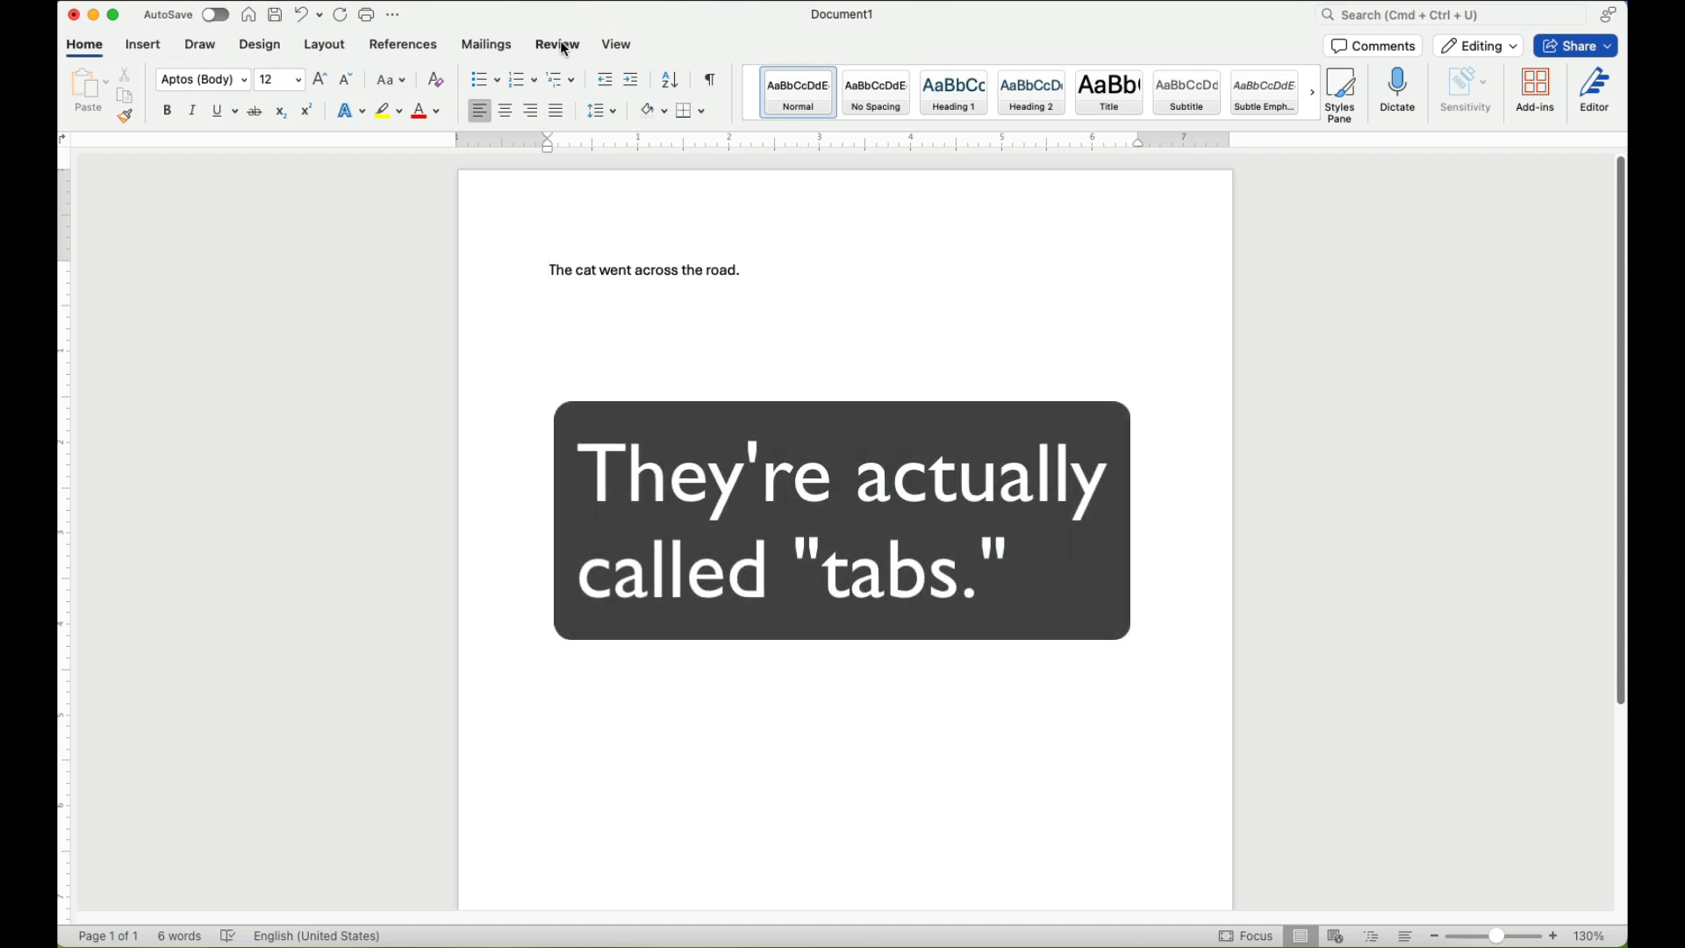
pyautogui.click(556, 44)
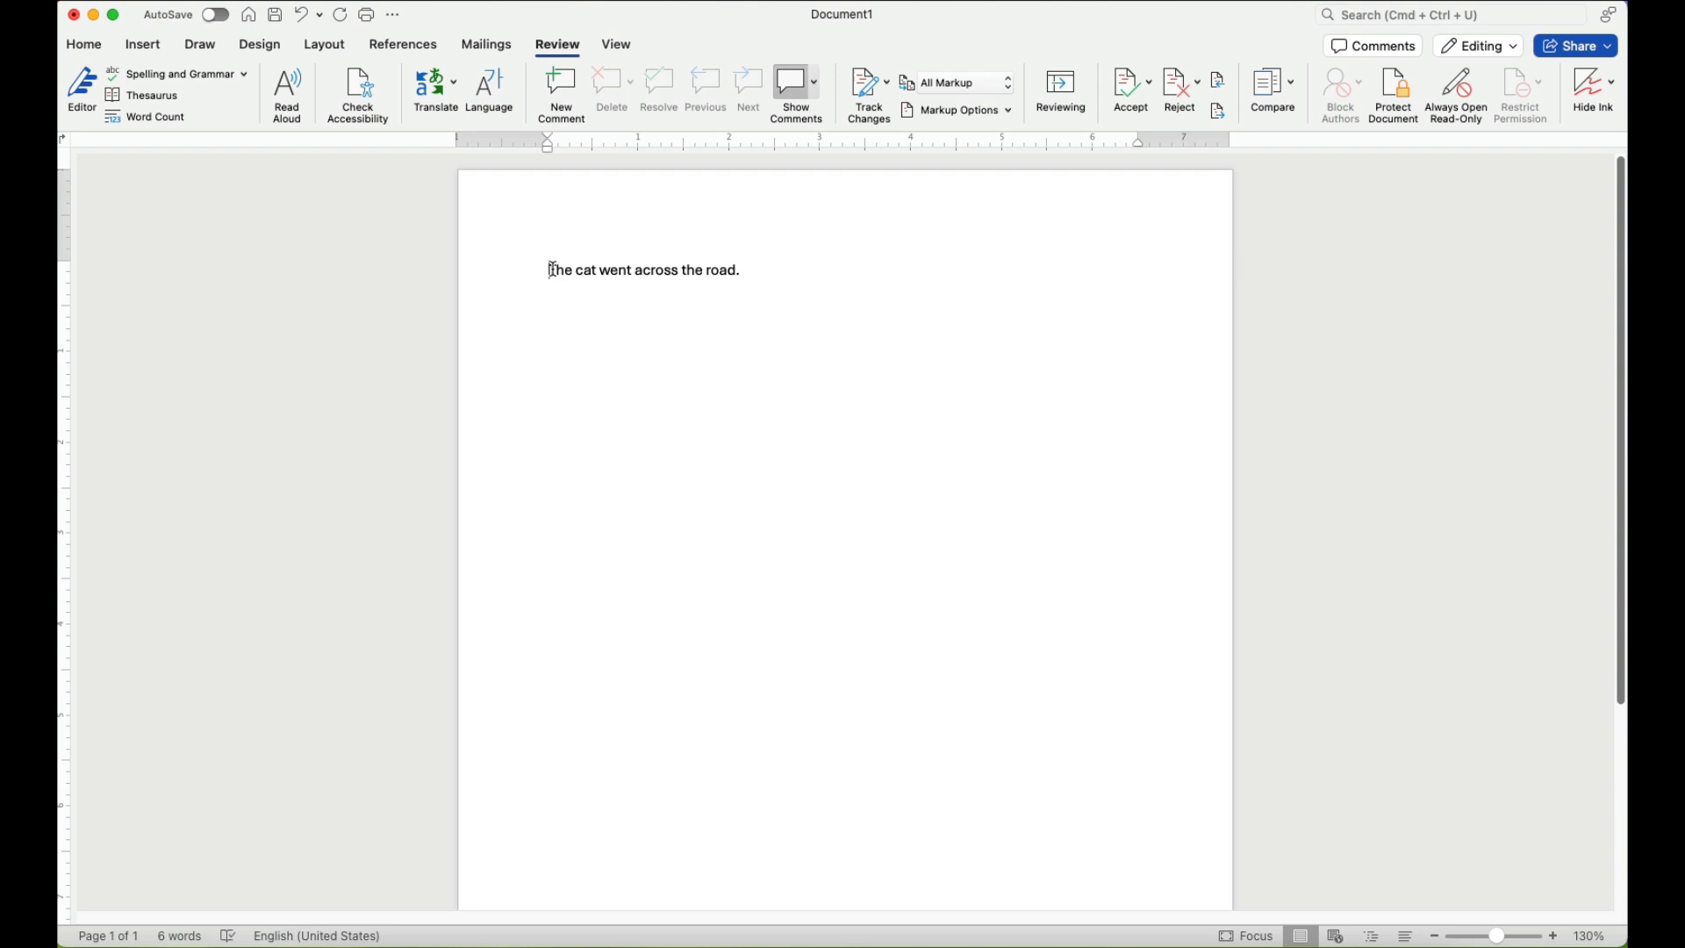
pyautogui.moveTo(308, 121)
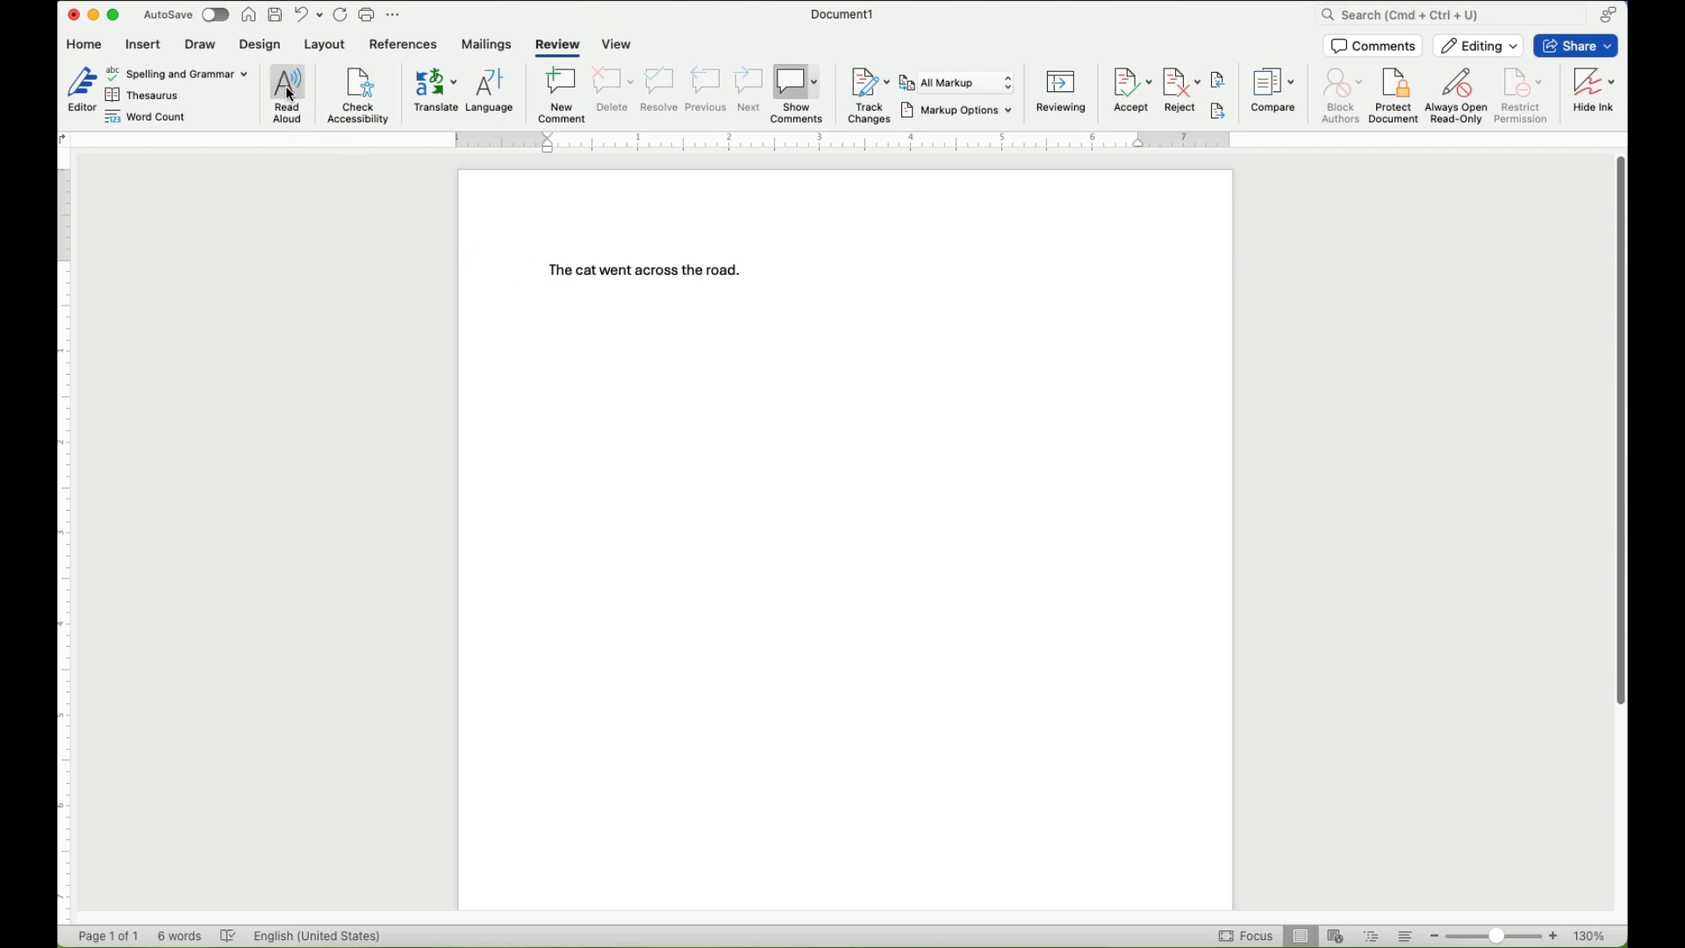
# Start Read Aloud on the sentence, then pause playback partway through.
pyautogui.click(286, 86)
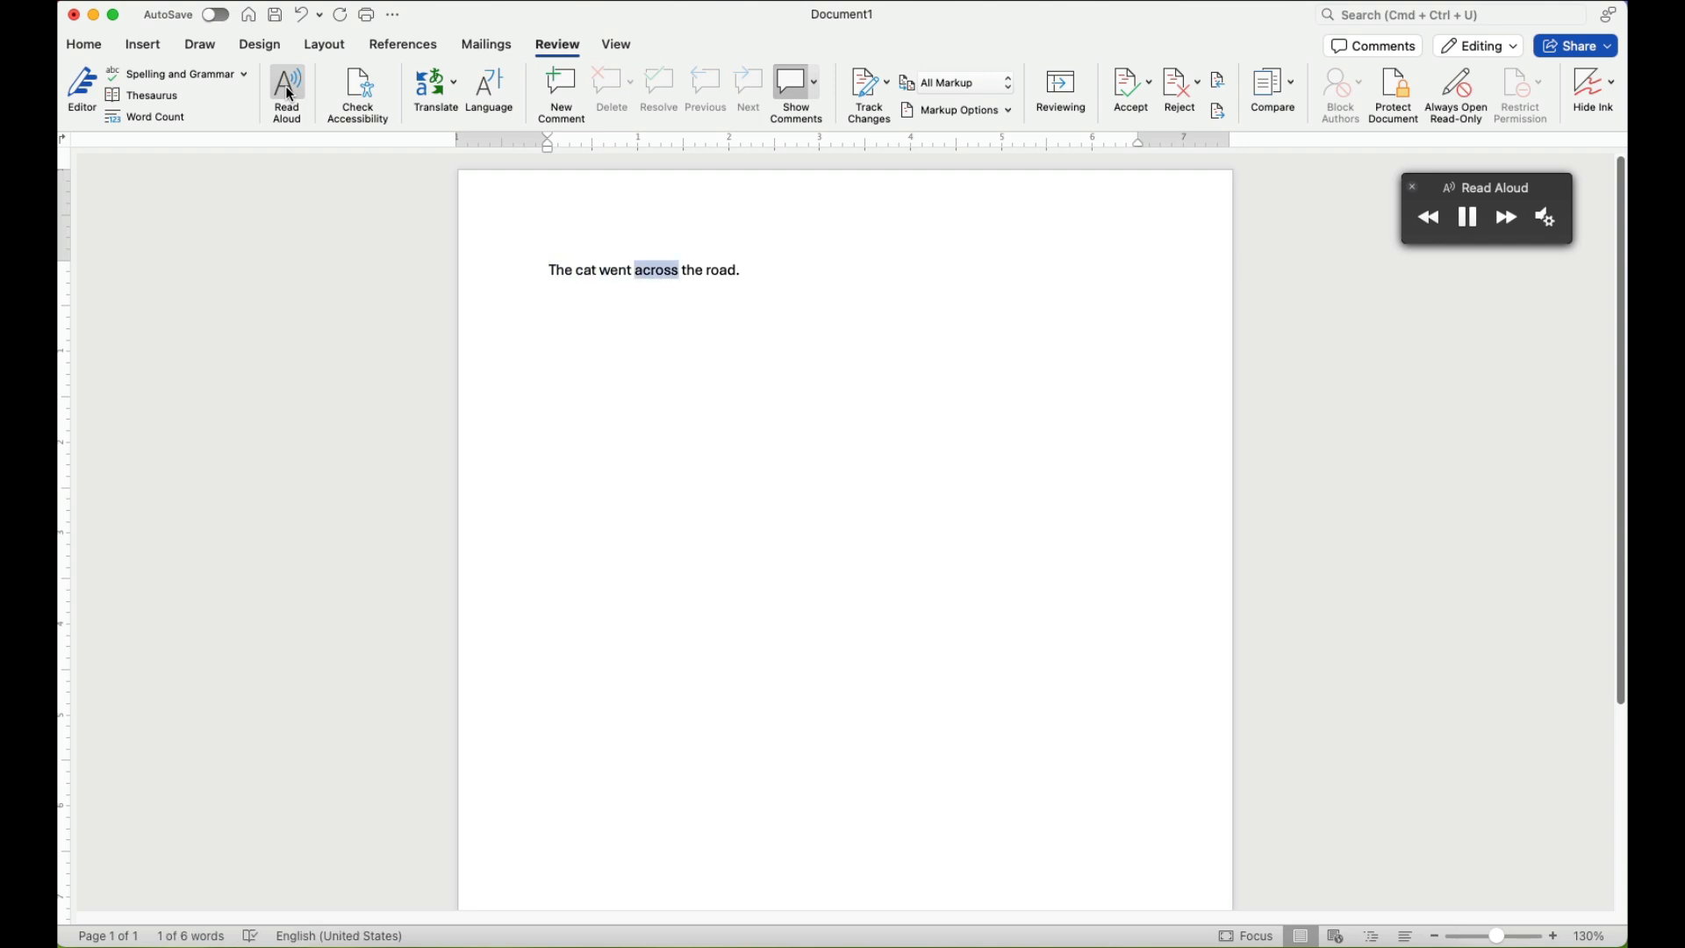
pyautogui.click(1467, 218)
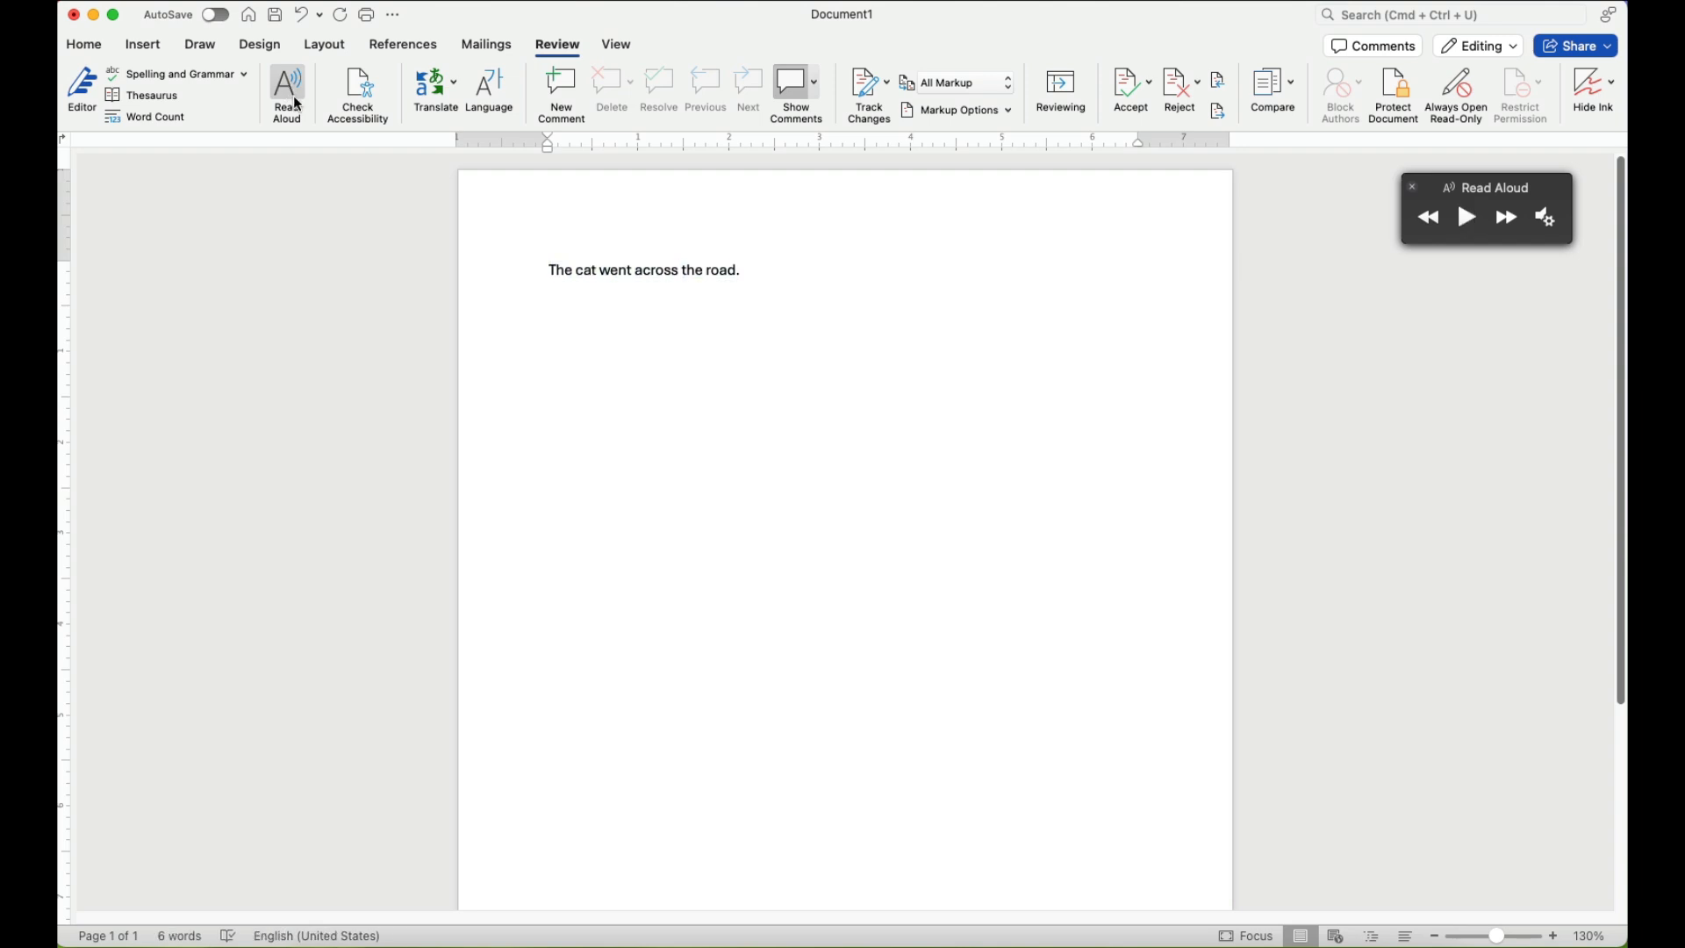
pyautogui.click(739, 270)
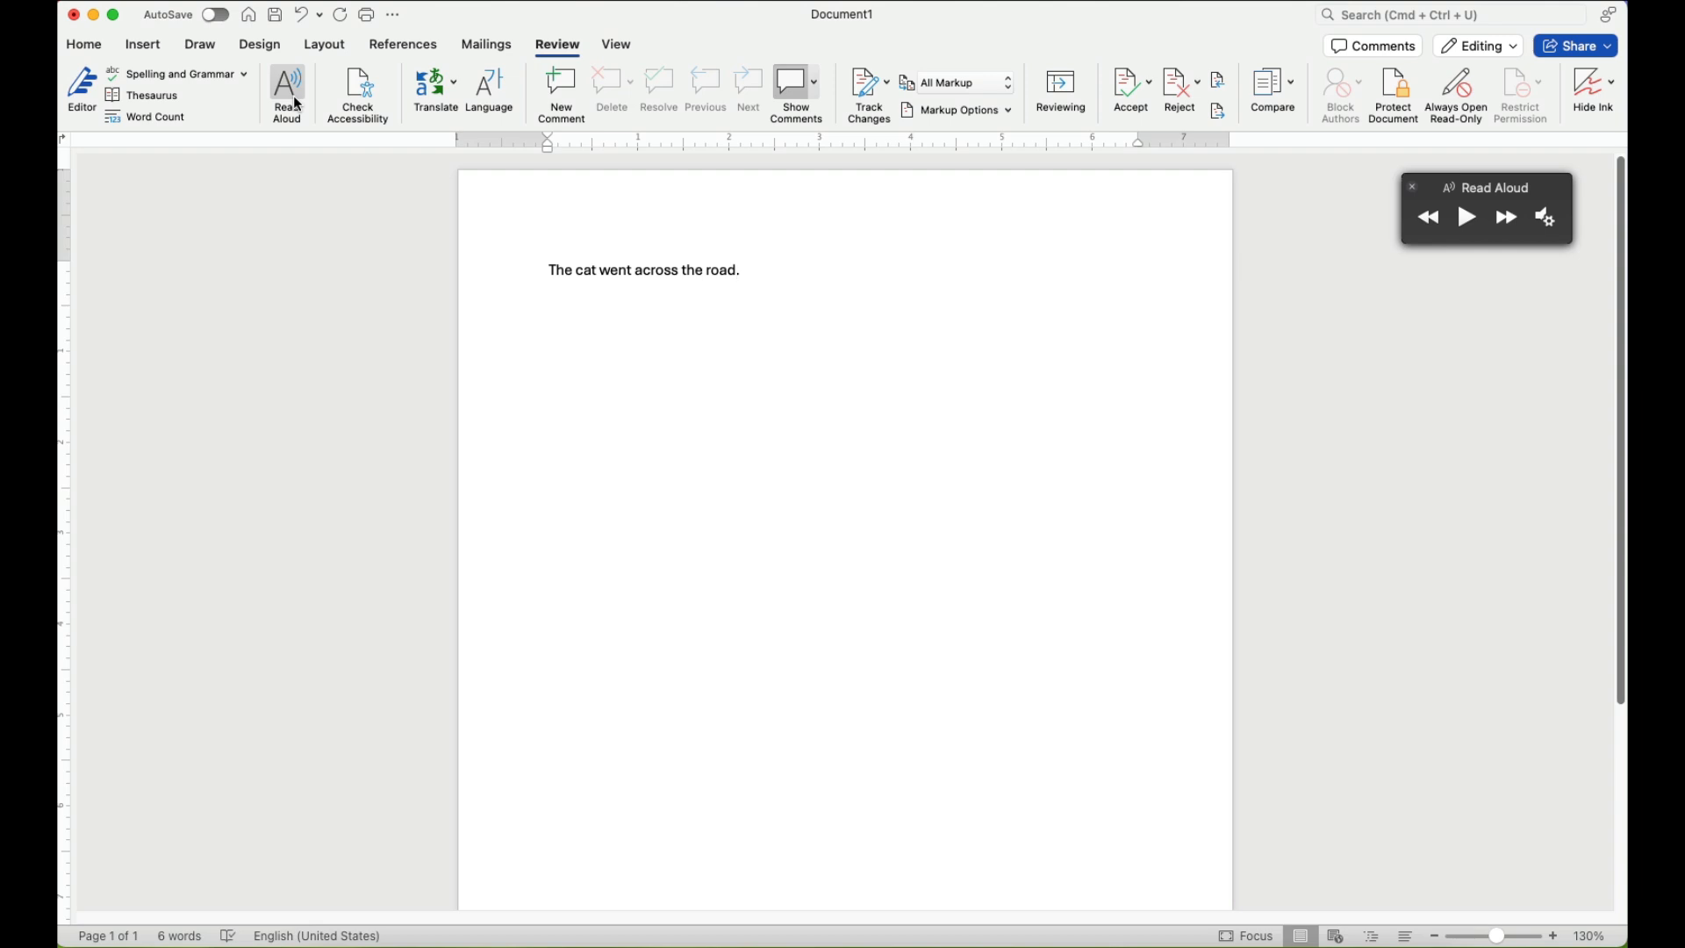
pyautogui.moveTo(1534, 227)
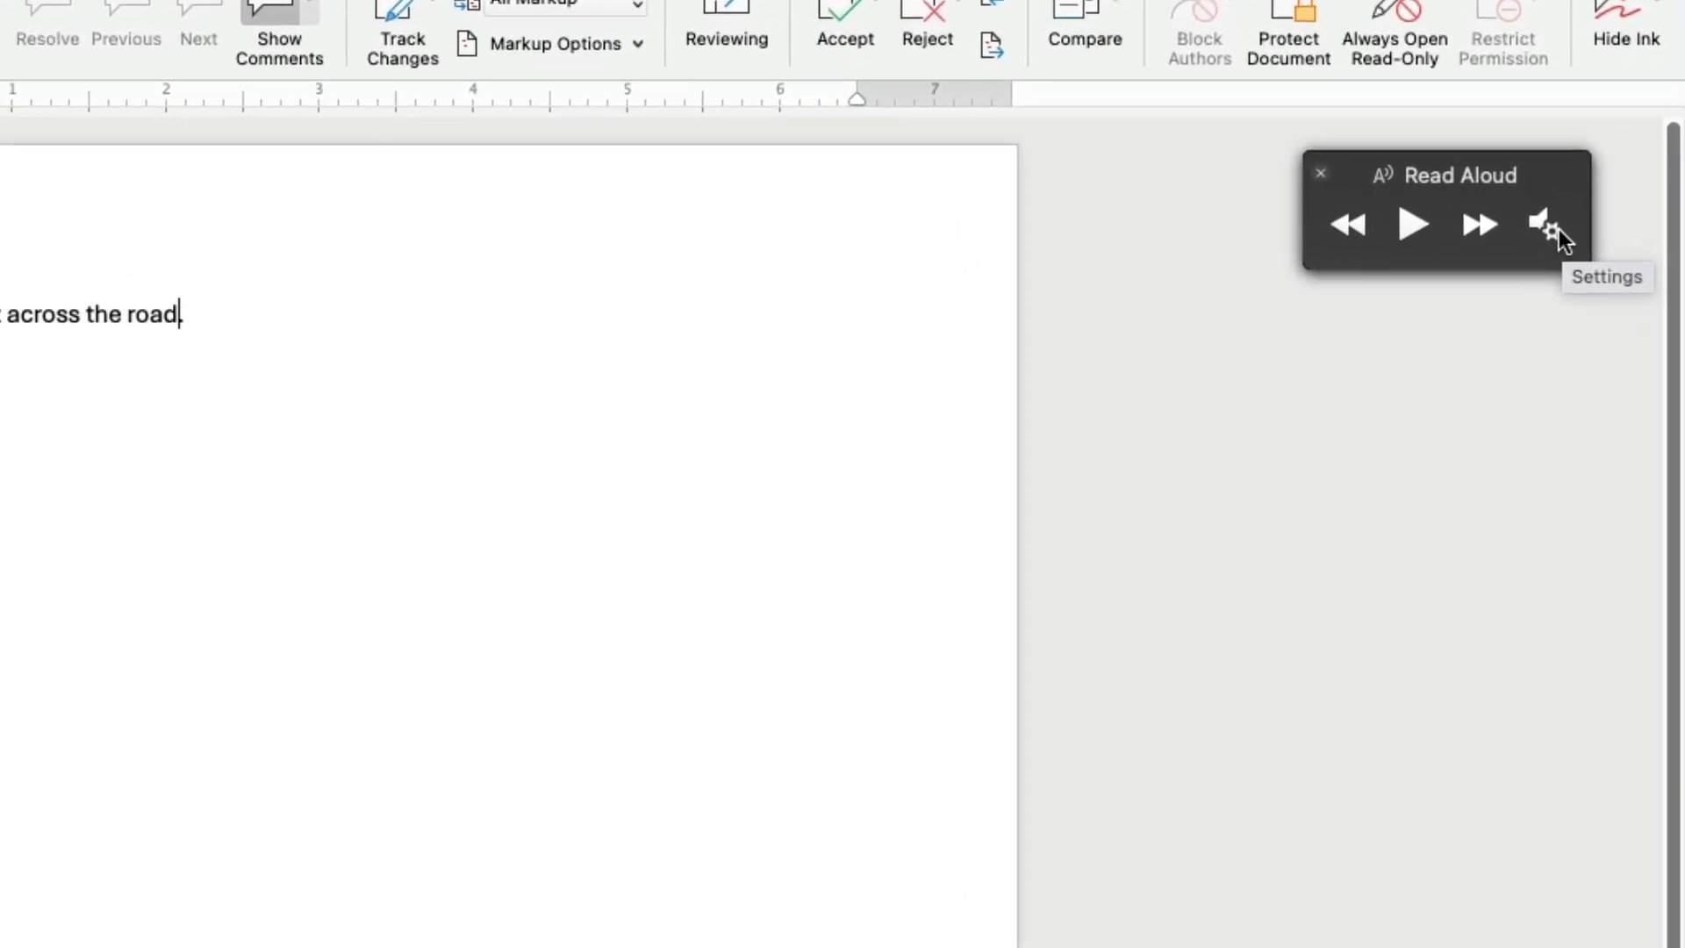
# Switch the Read Aloud voice from Albert to Organ and play the sentence again.
pyautogui.click(1541, 223)
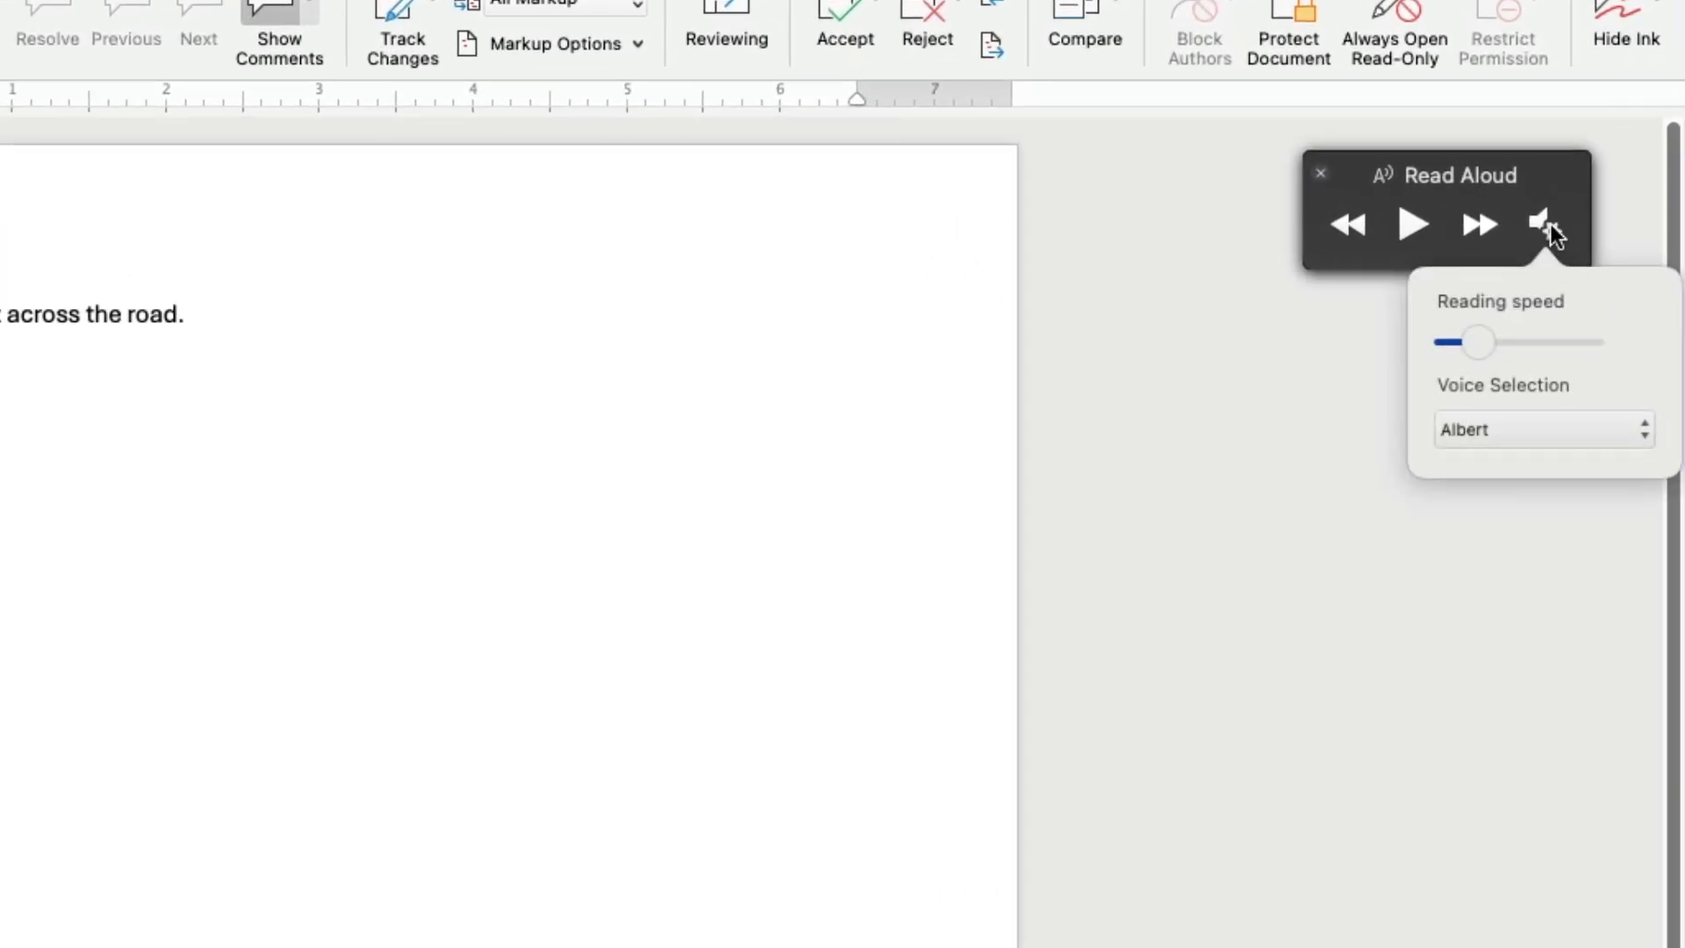
pyautogui.moveTo(1504, 372)
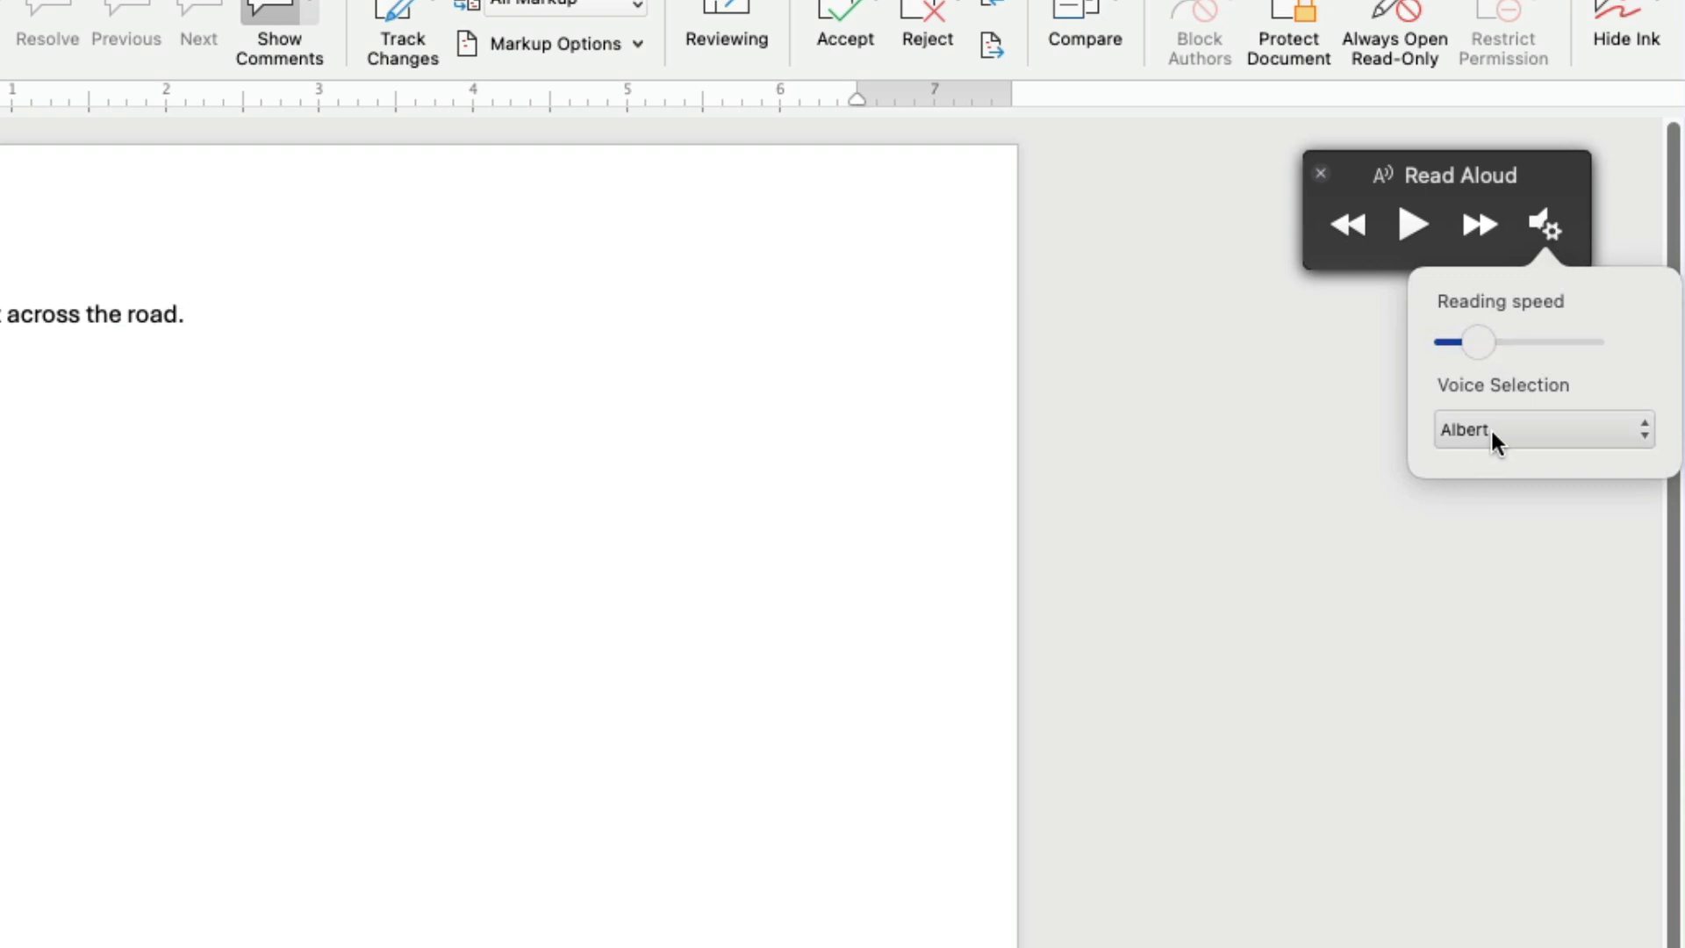
pyautogui.click(1543, 428)
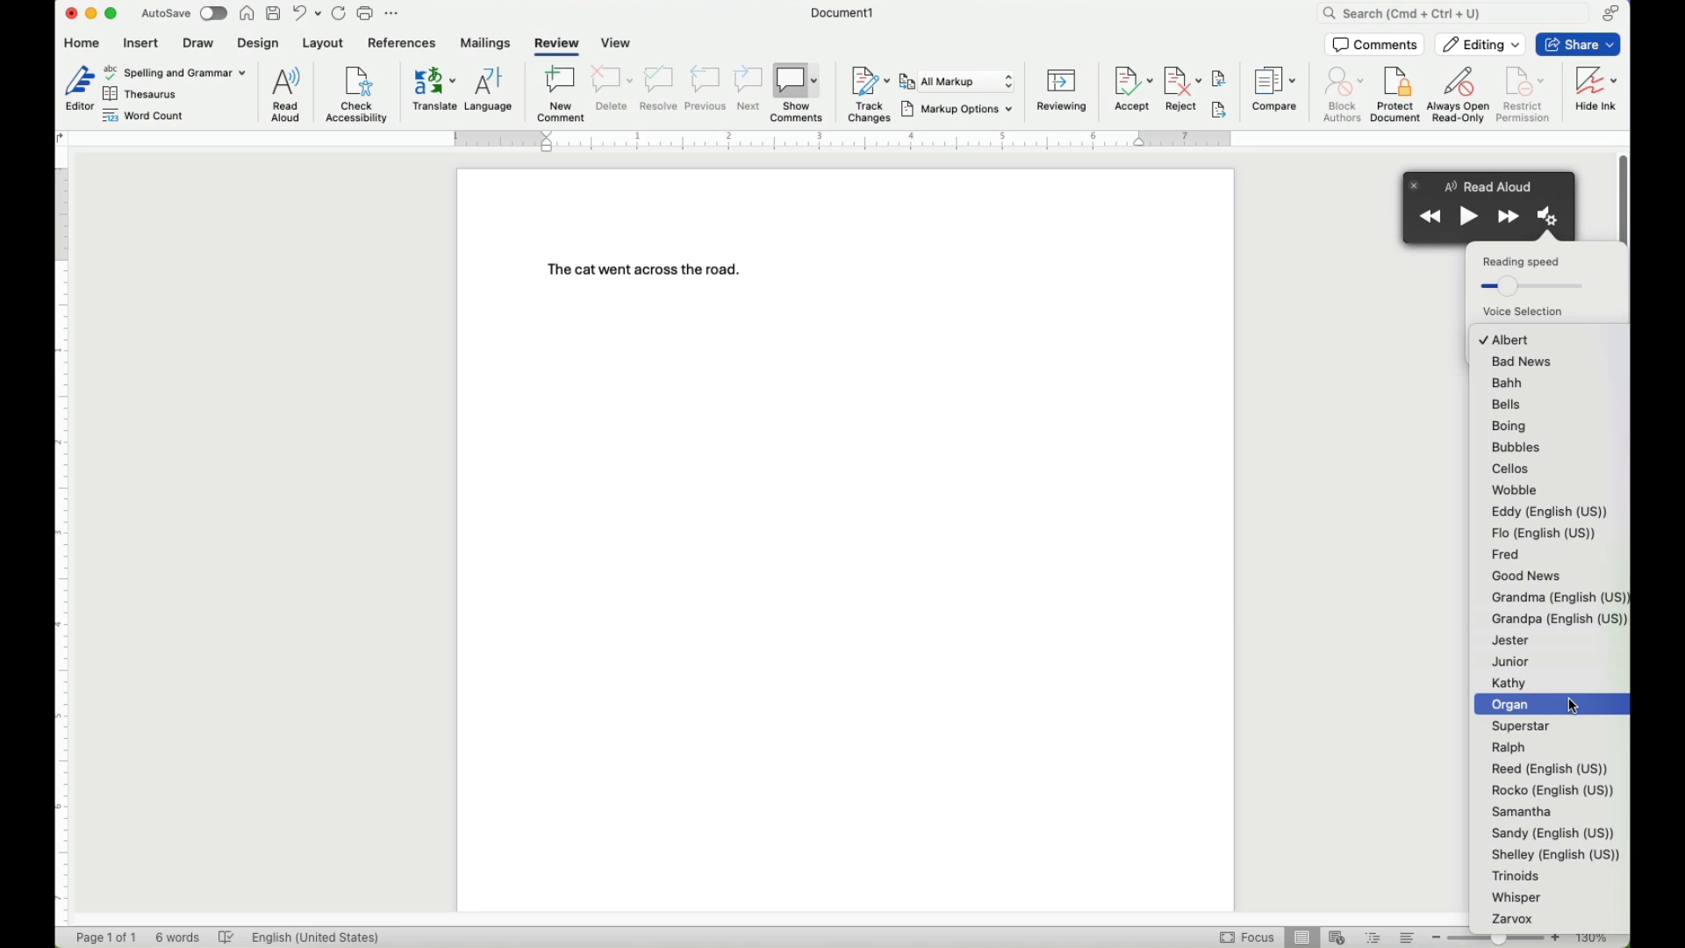
pyautogui.click(1509, 704)
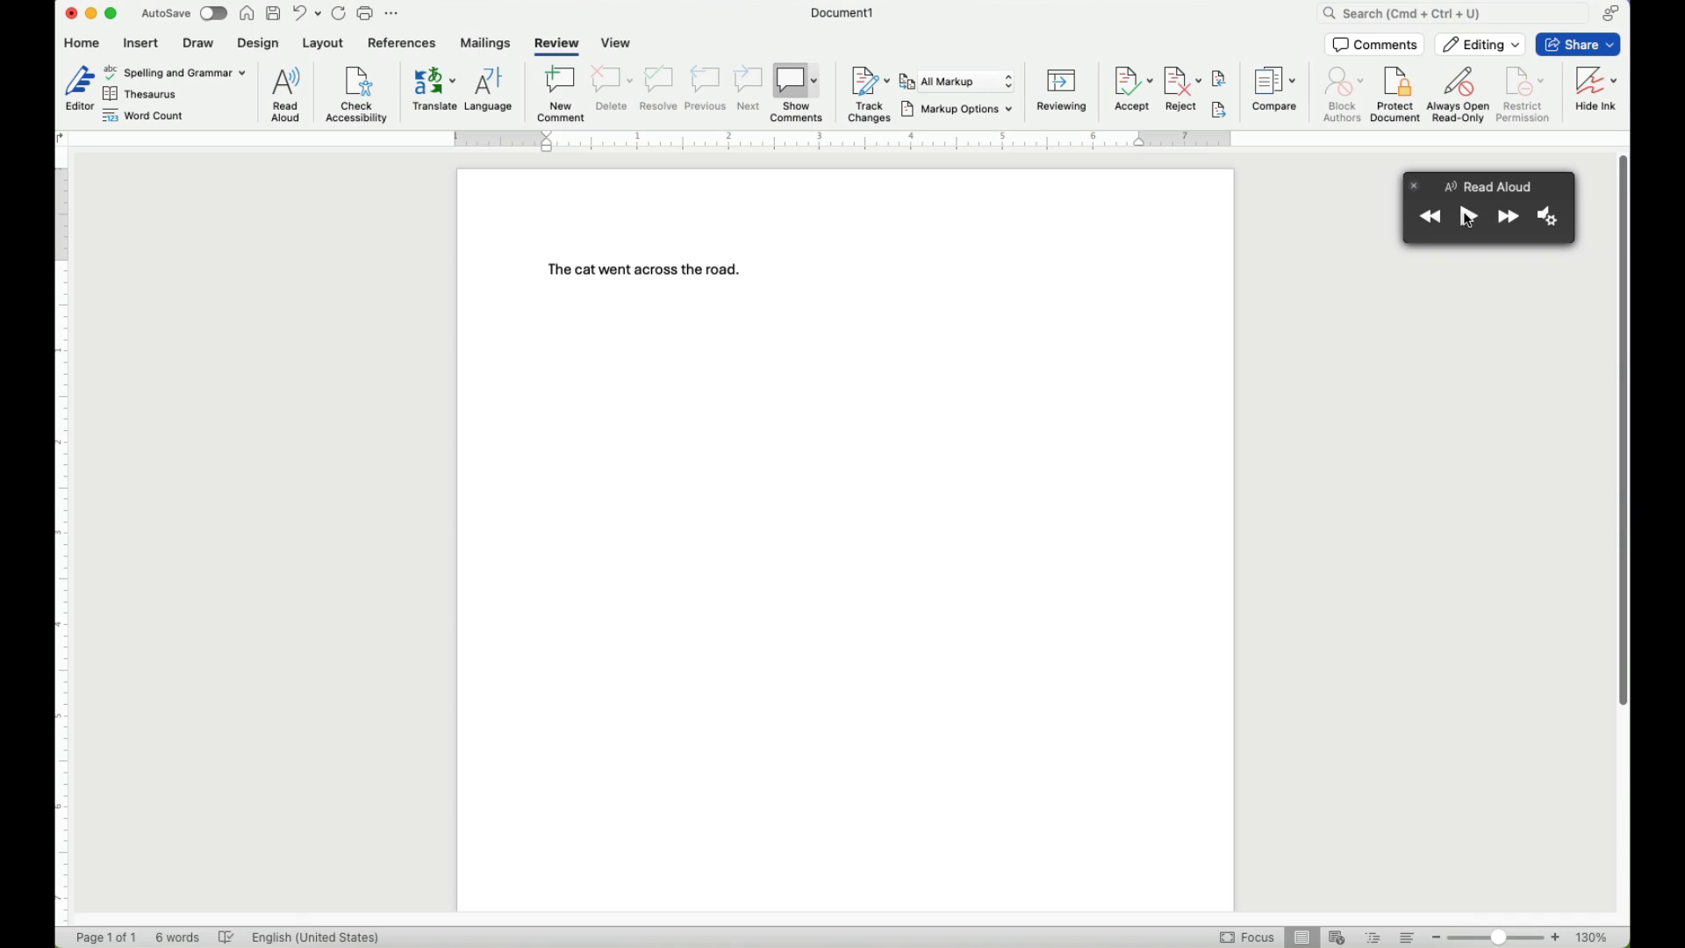
pyautogui.click(1467, 216)
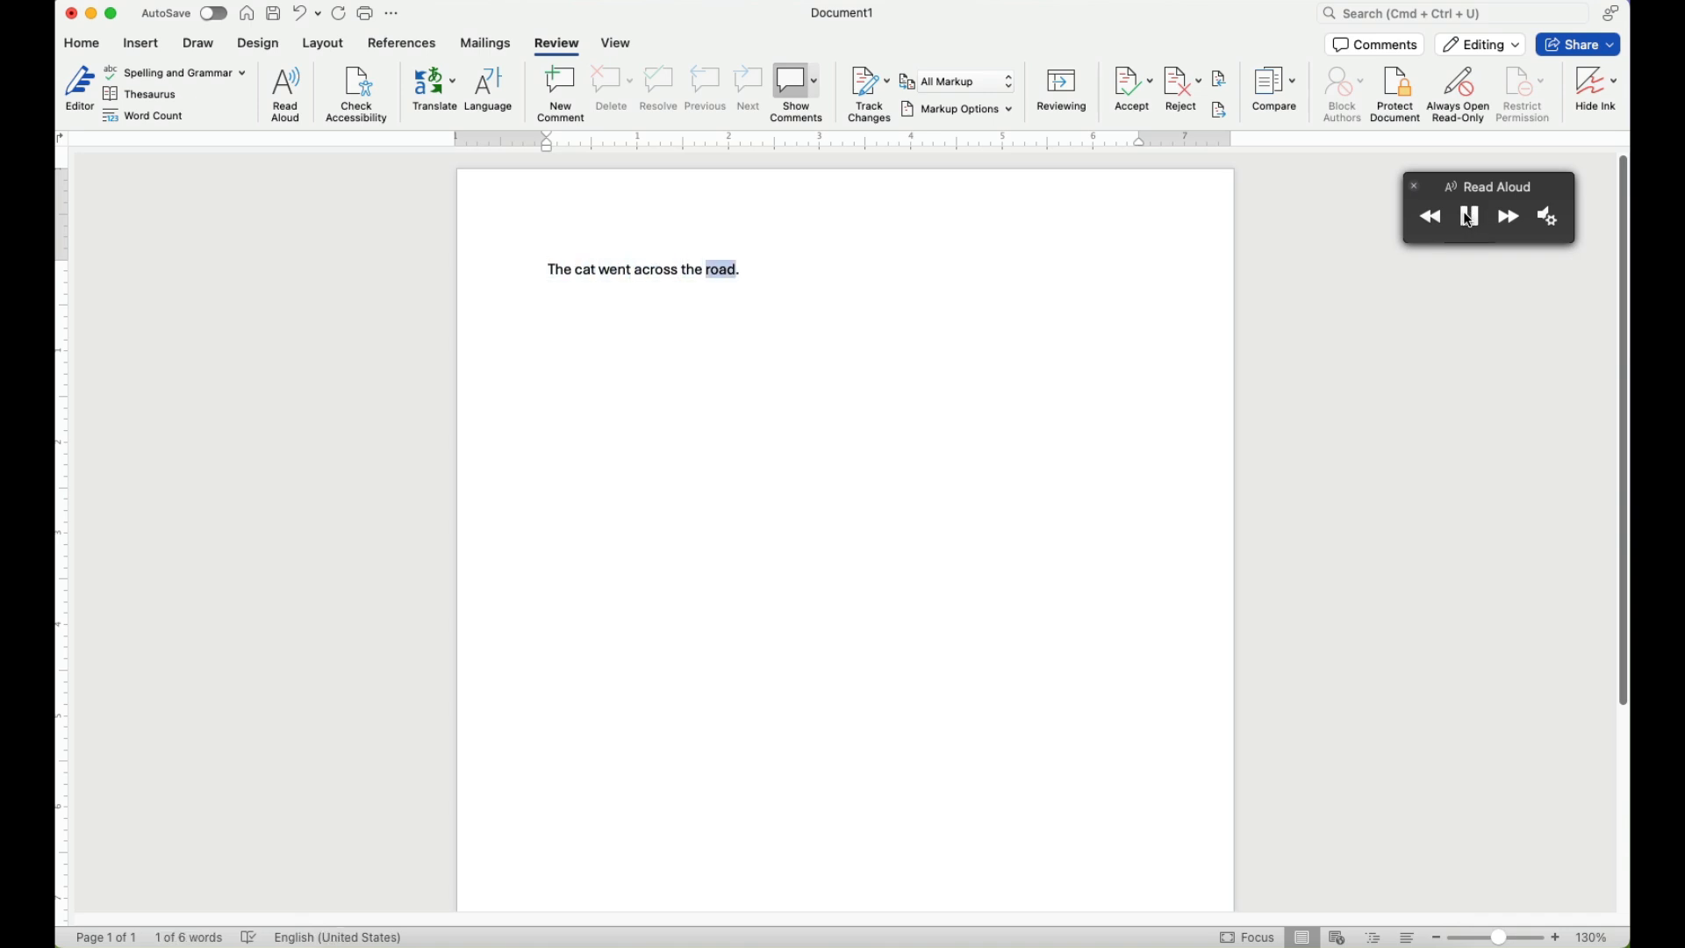
# Confirm Organ is still selected in Voice Selection and replay the sentence to its end.
pyautogui.click(1467, 215)
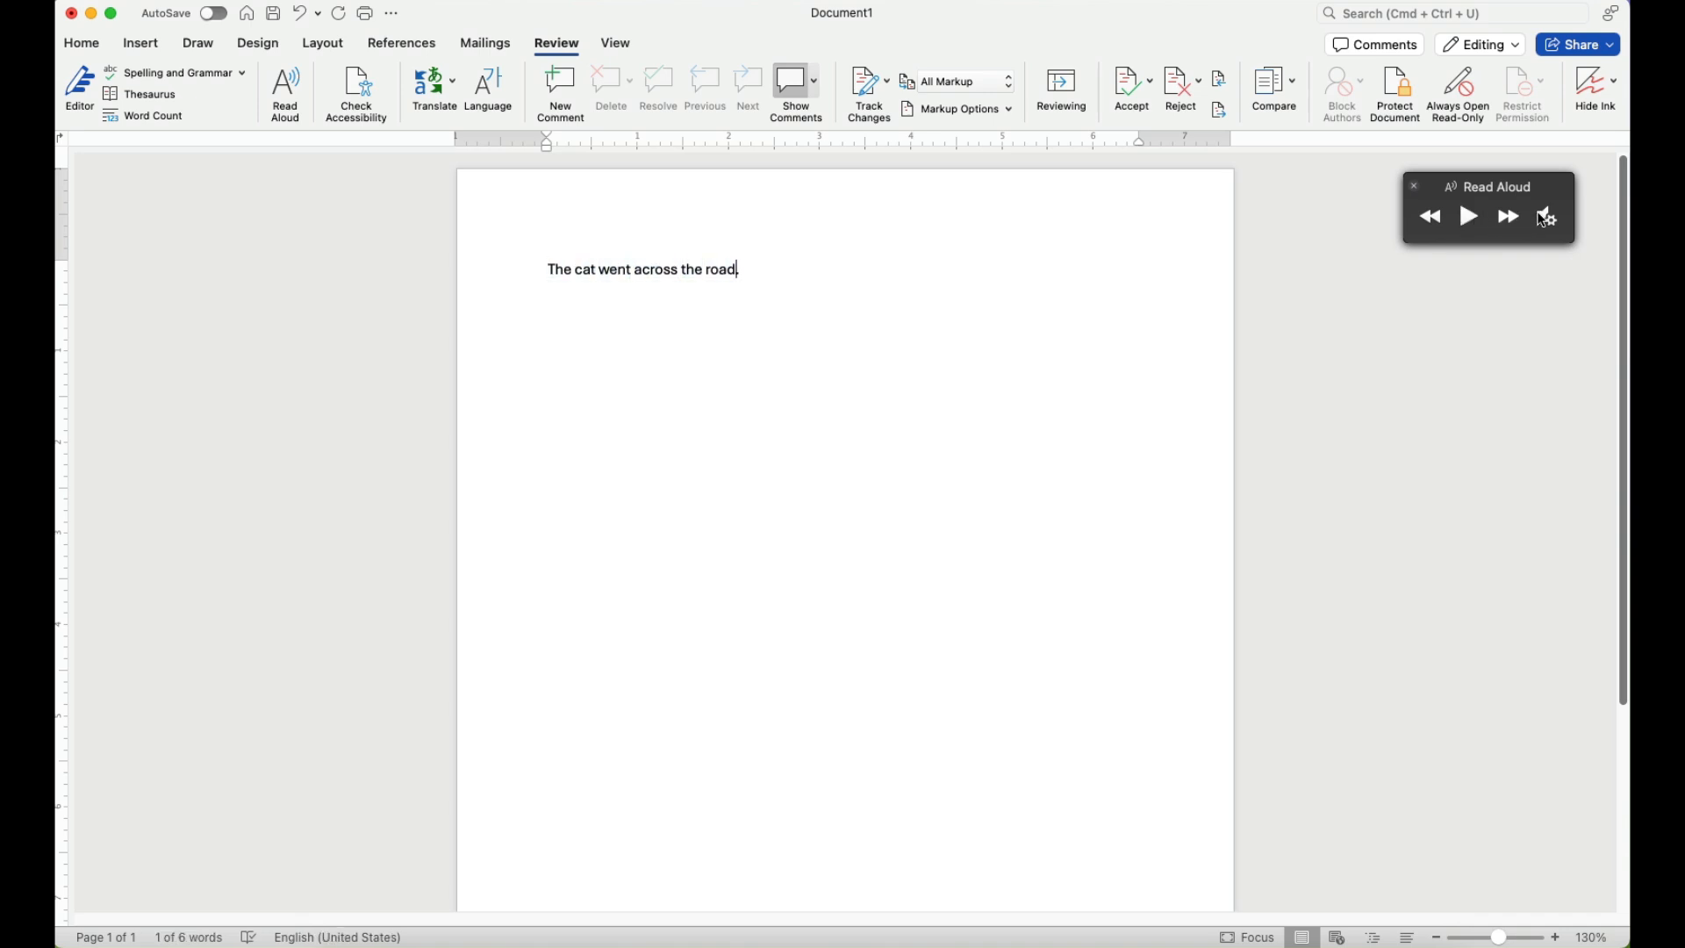
pyautogui.click(1545, 216)
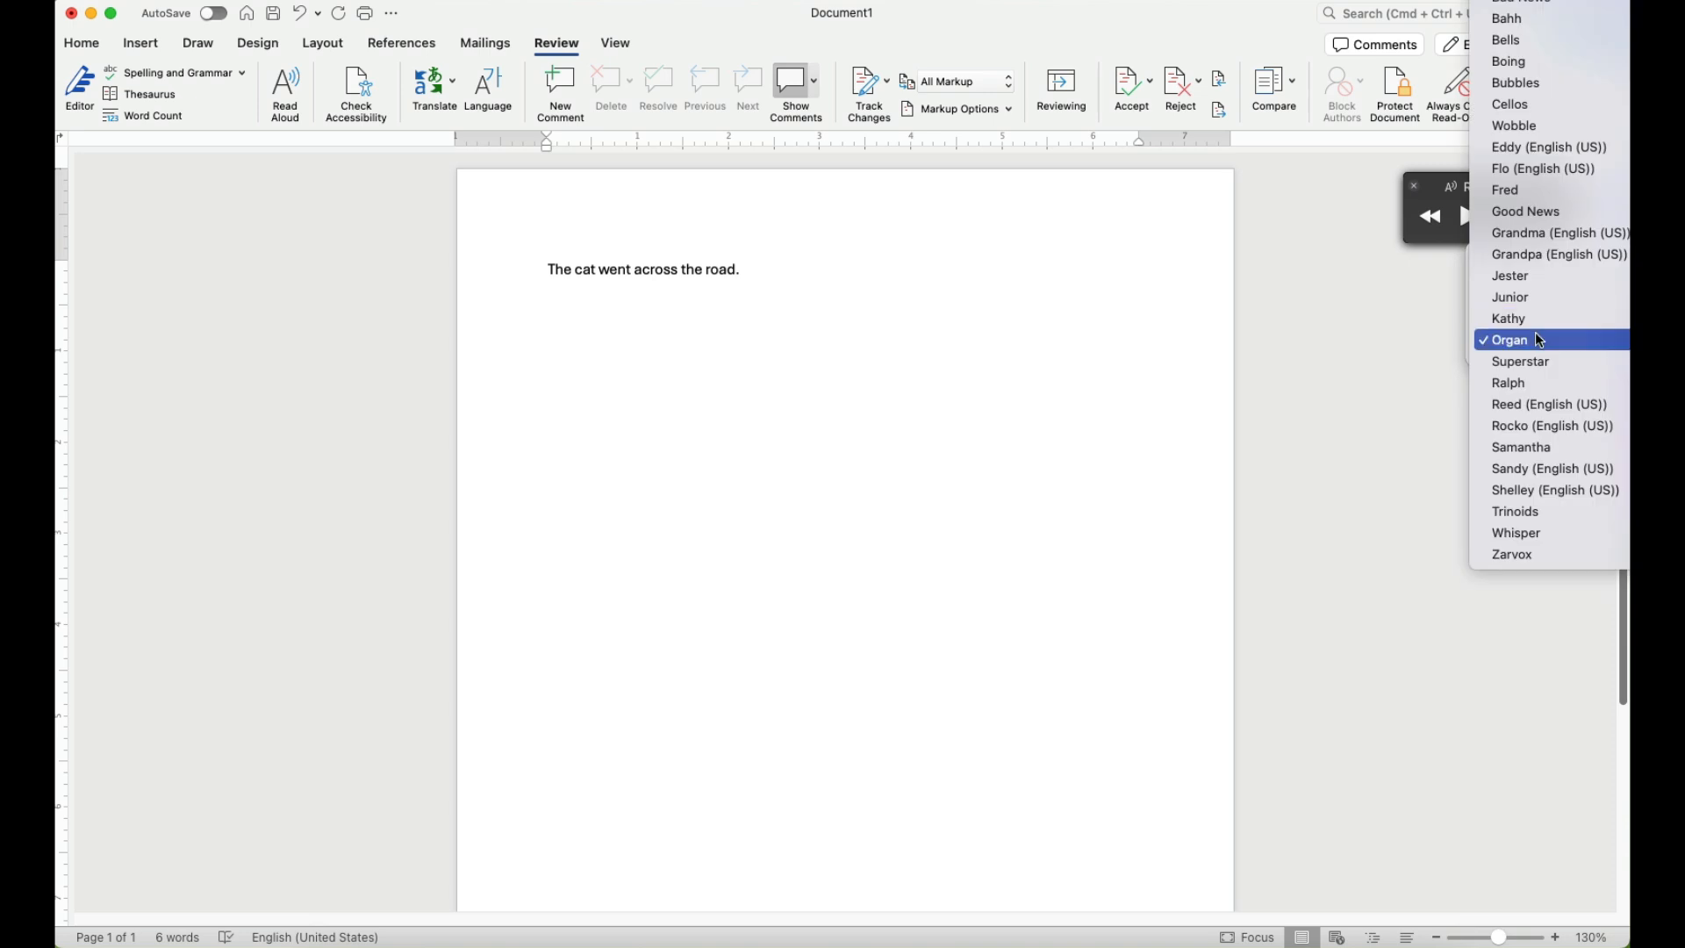
pyautogui.moveTo(1548, 147)
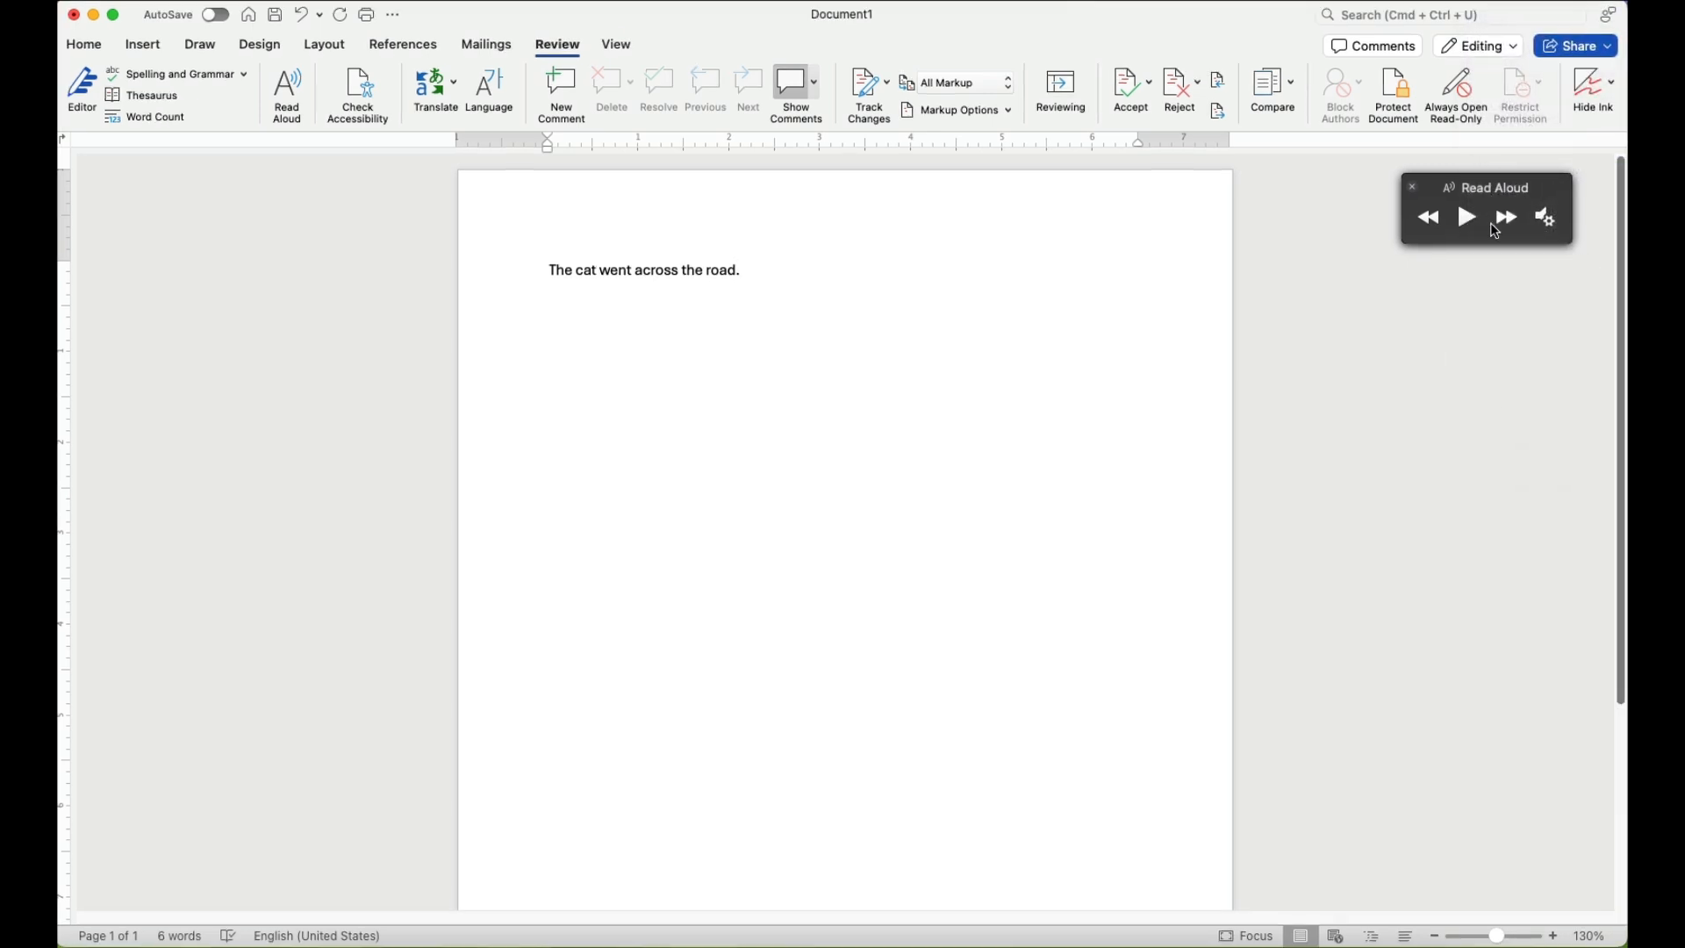
pyautogui.click(1467, 218)
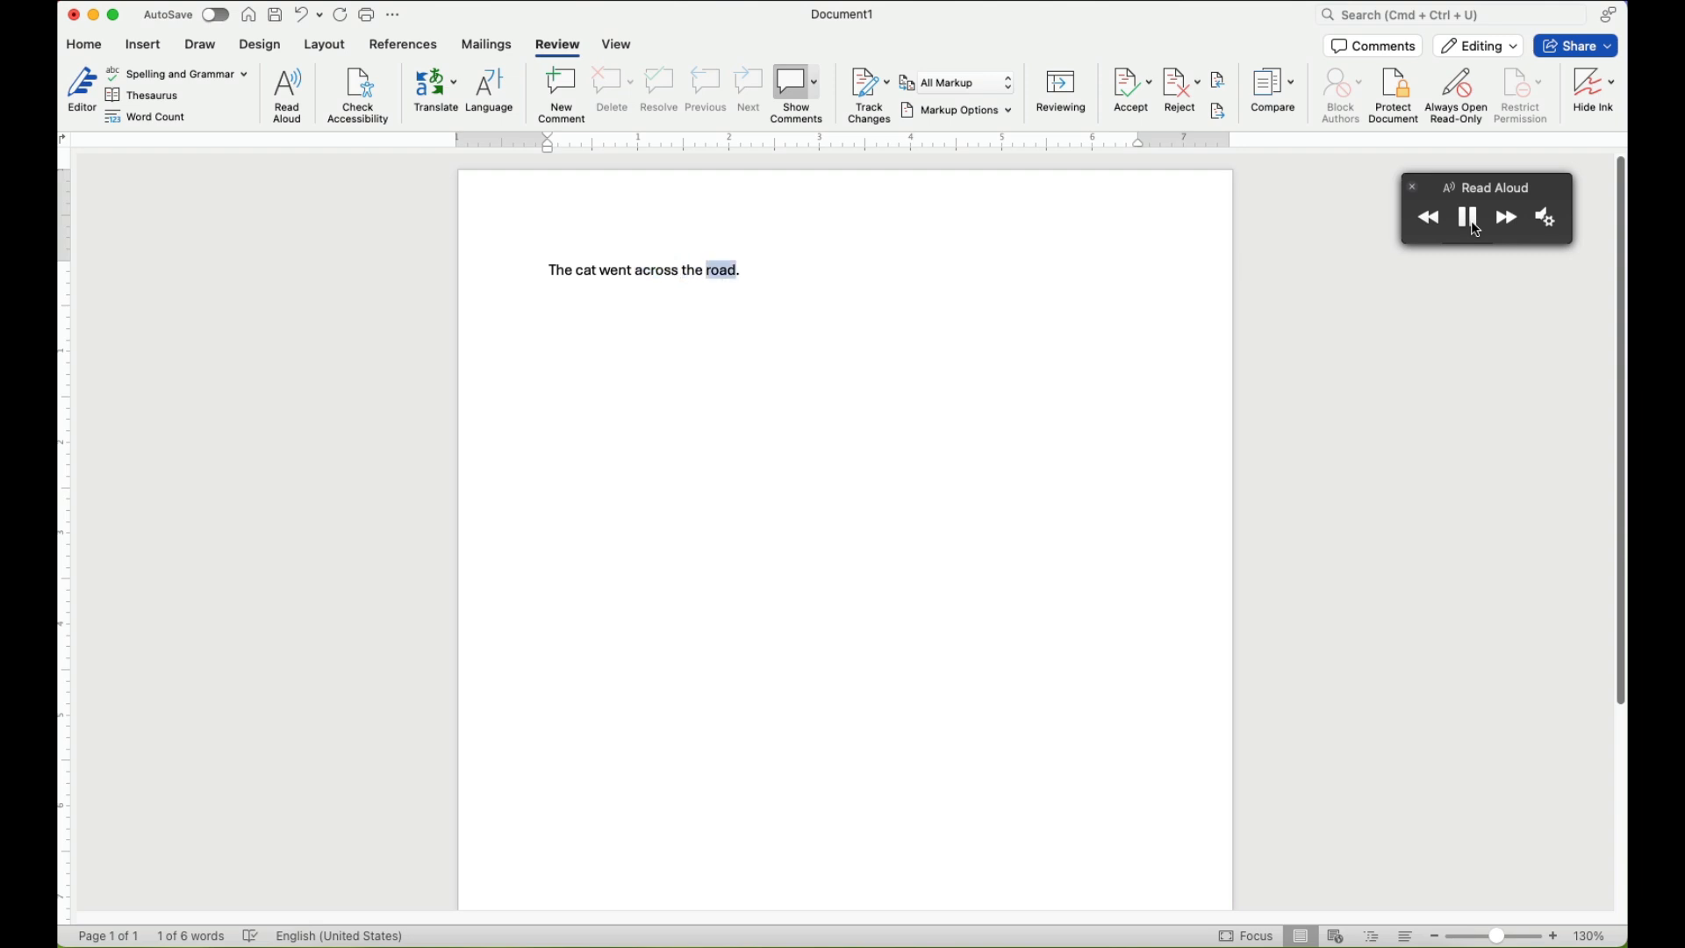
pyautogui.click(1467, 217)
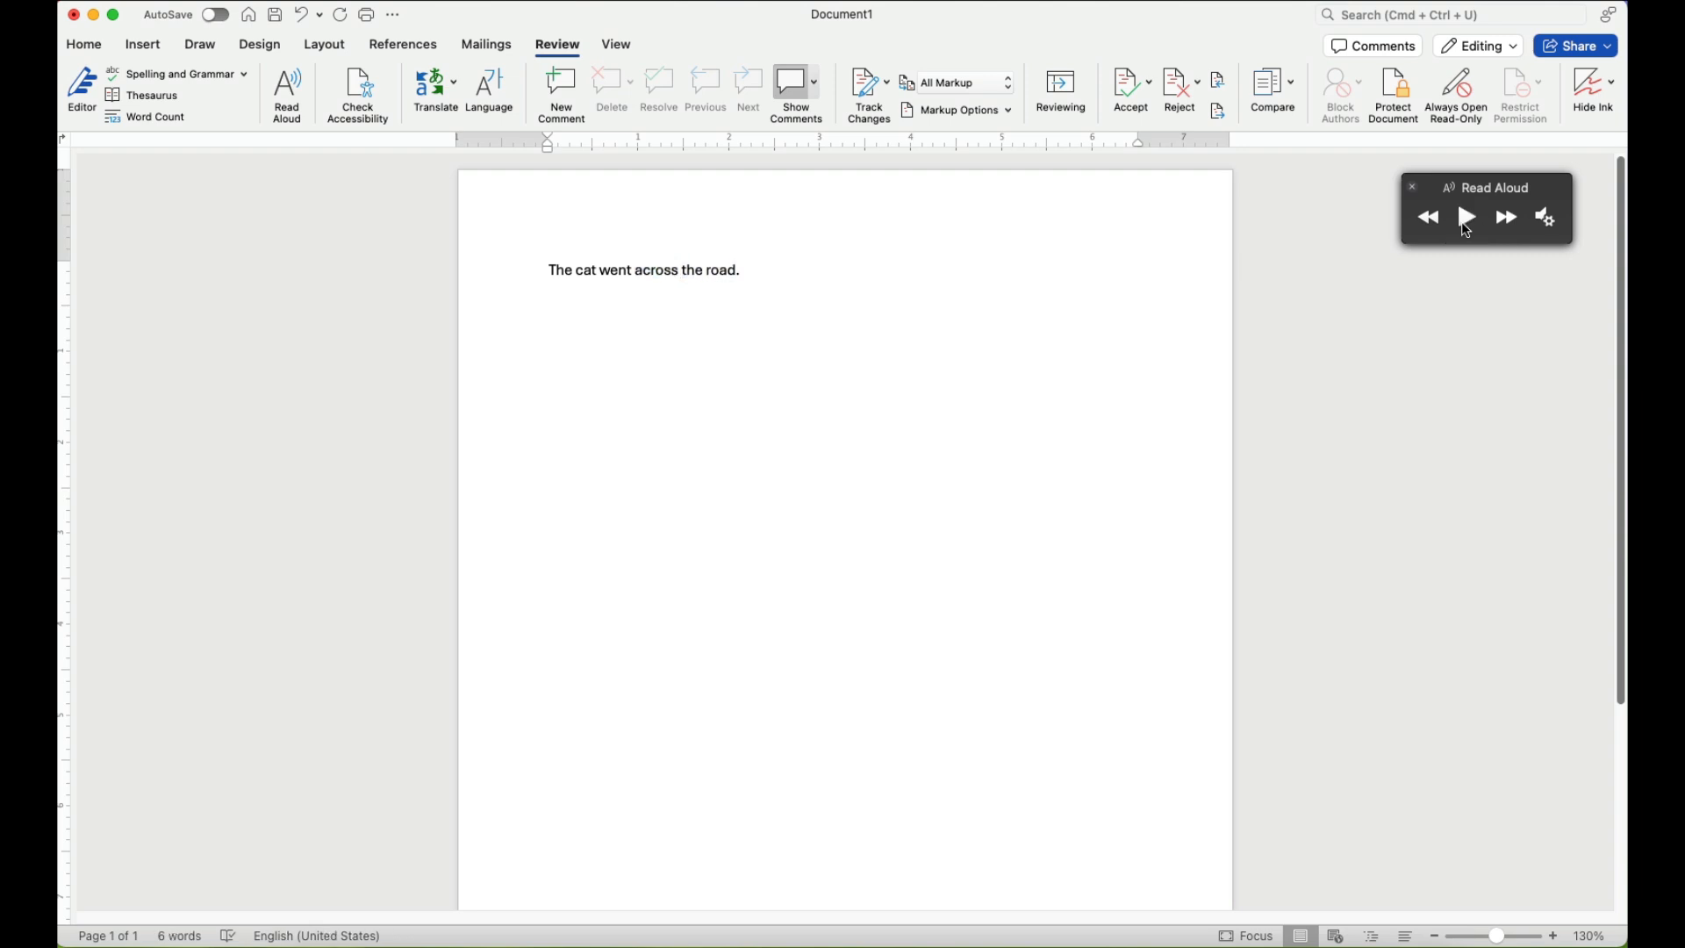